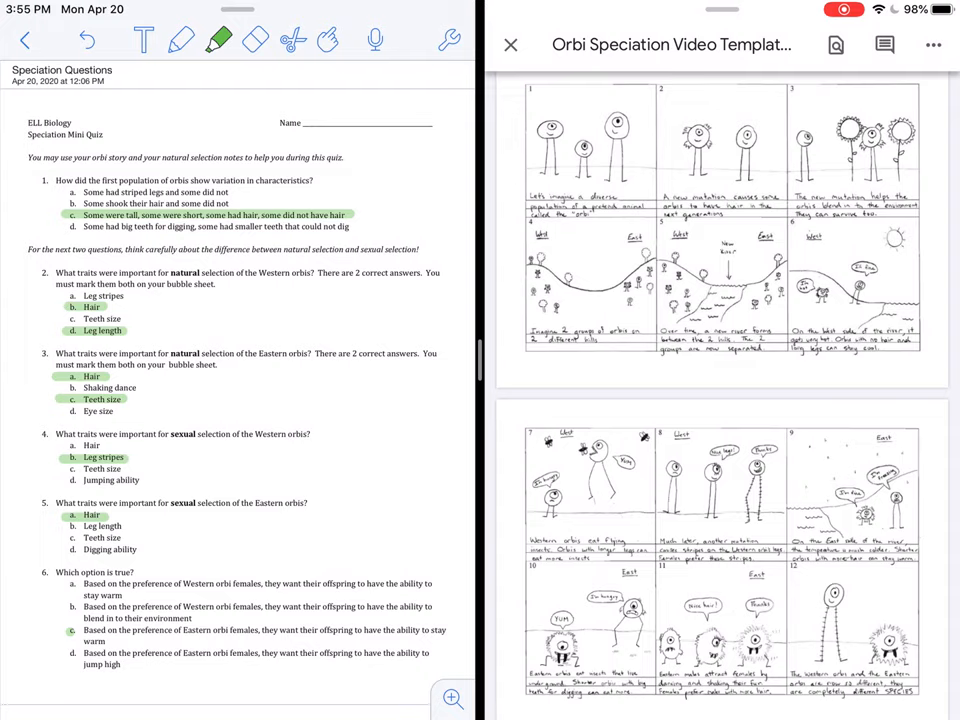
scroll(down, 3)
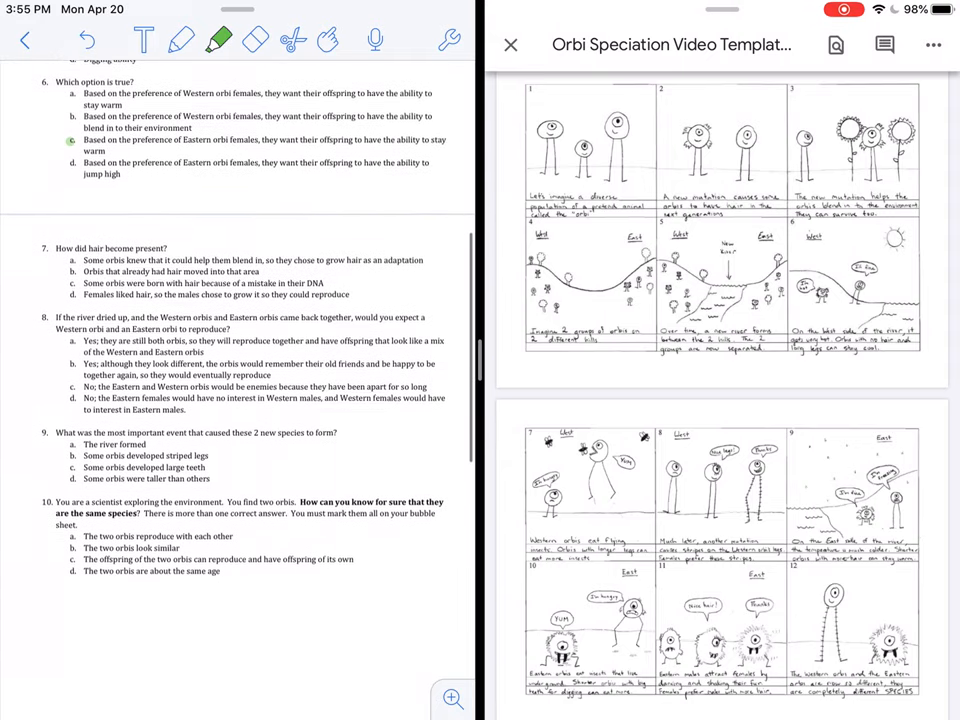